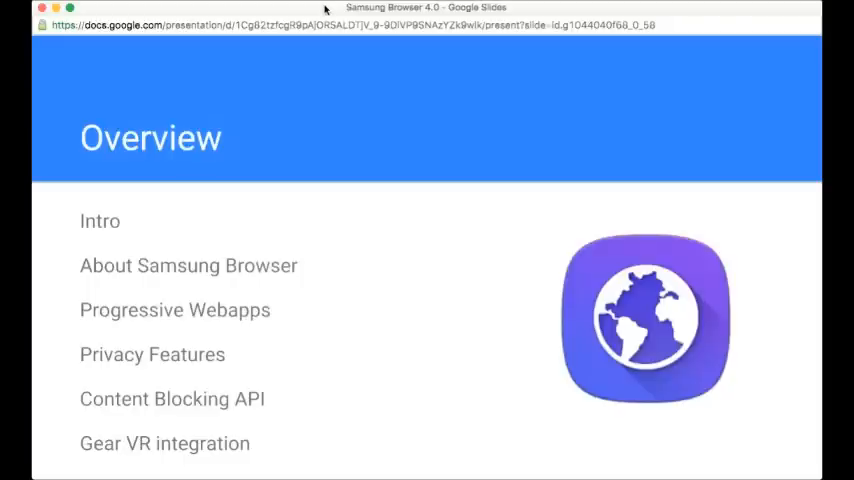
{"action": "mouse_move", "coordinate": [322, 9]}
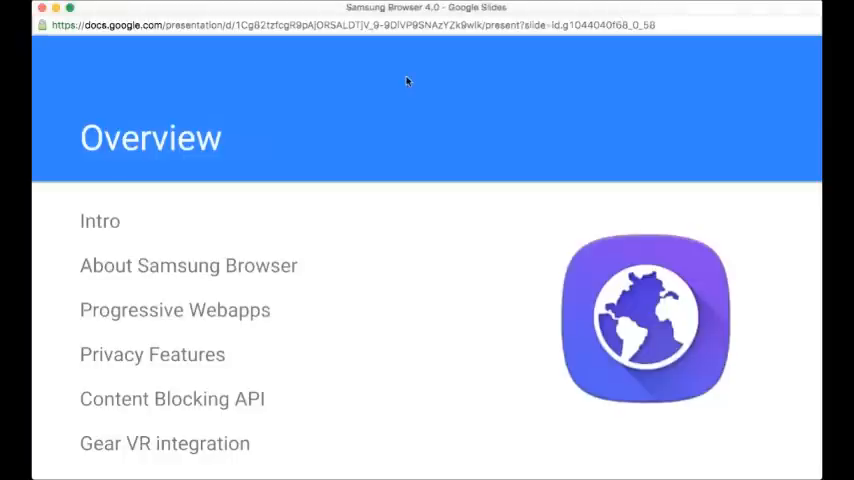
{"action": "mouse_move", "coordinate": [90, 281]}
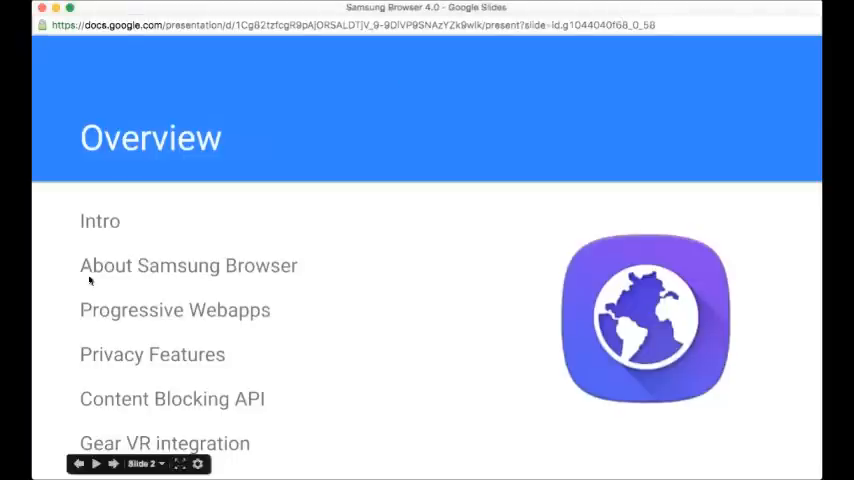
{"action": "mouse_move", "coordinate": [148, 266]}
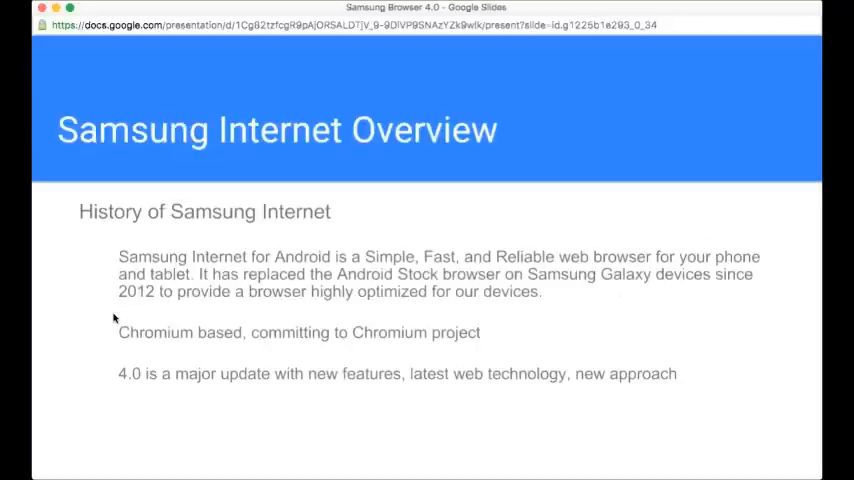
{"action": "mouse_move", "coordinate": [80, 193]}
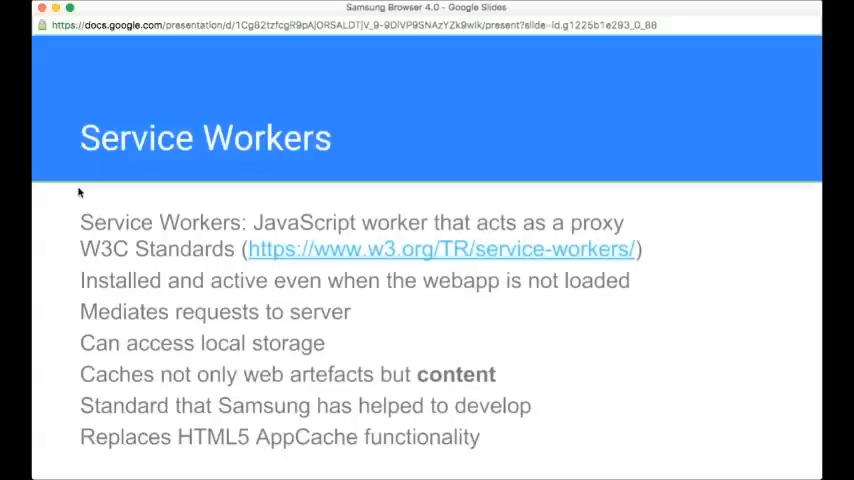
{"action": "mouse_move", "coordinate": [89, 189]}
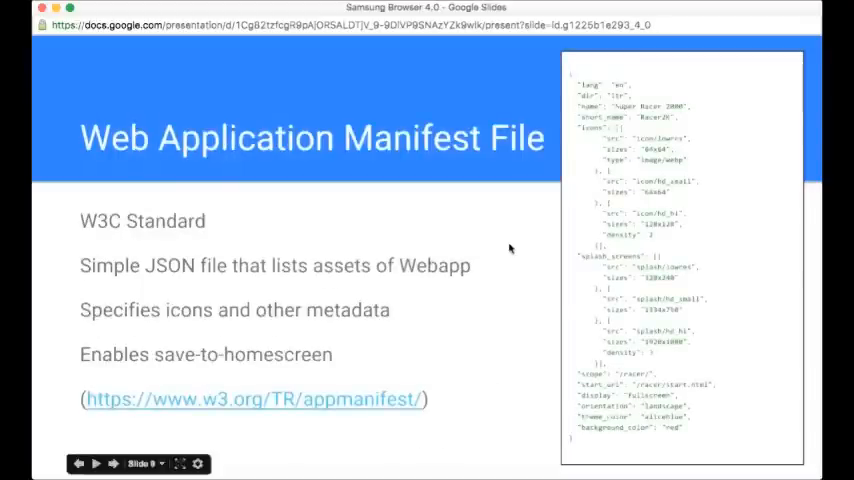
Step: Advance the presentation to slide 9, 'Web Application Manifest File', showing the sample JSON manifest
{"action": "left_click", "coordinate": [95, 463]}
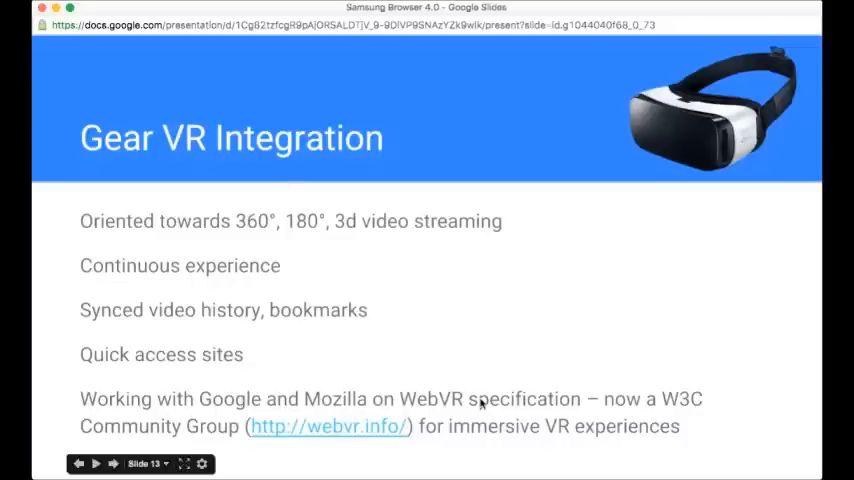
{"action": "mouse_move", "coordinate": [410, 395]}
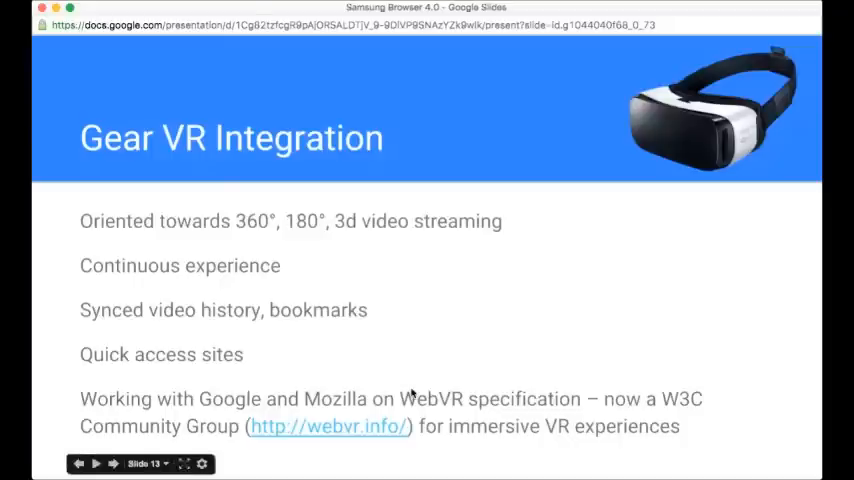
{"action": "mouse_move", "coordinate": [448, 373]}
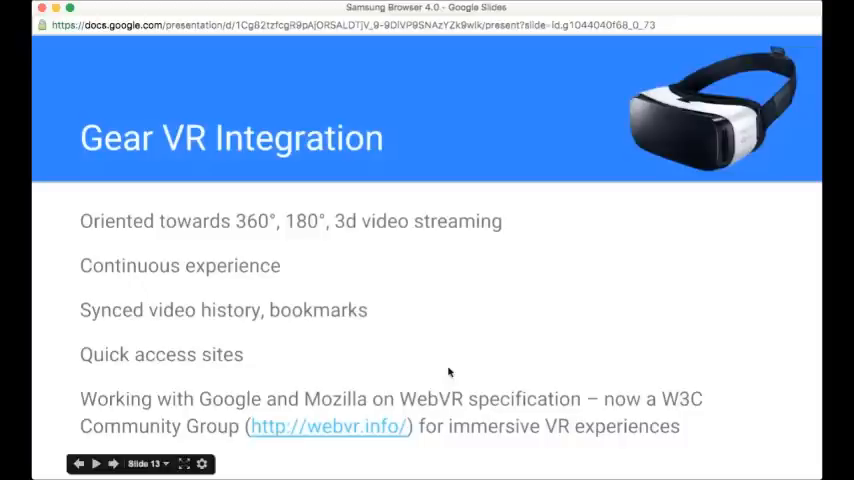
{"action": "mouse_move", "coordinate": [555, 368]}
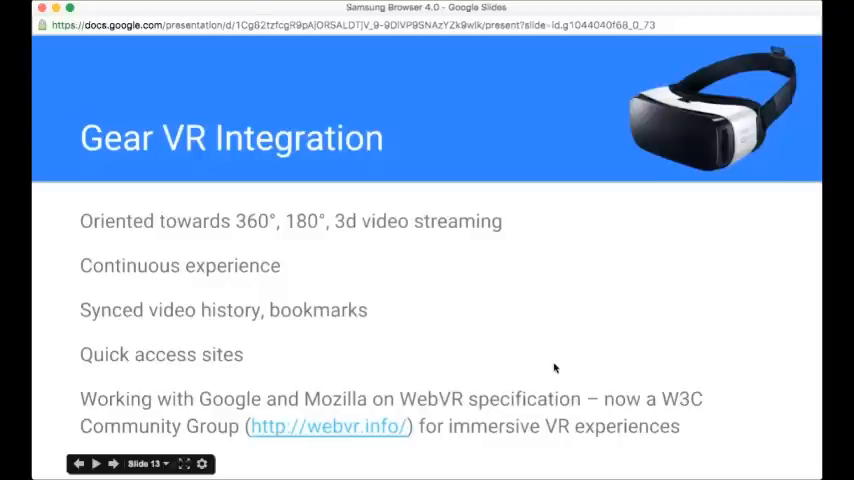
{"action": "mouse_move", "coordinate": [380, 426]}
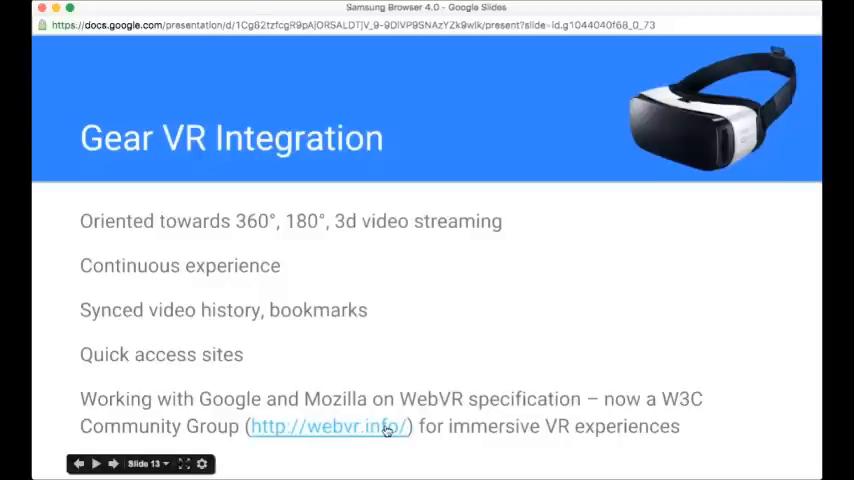
{"action": "mouse_move", "coordinate": [450, 427]}
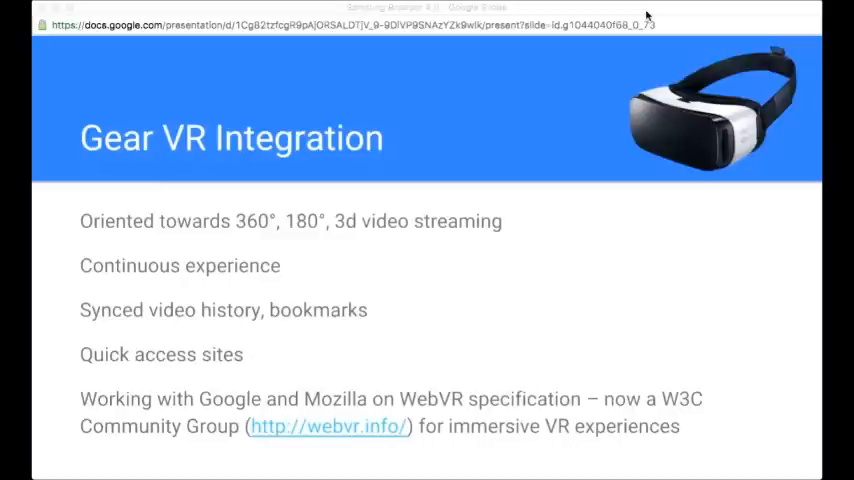
{"action": "mouse_move", "coordinate": [644, 16]}
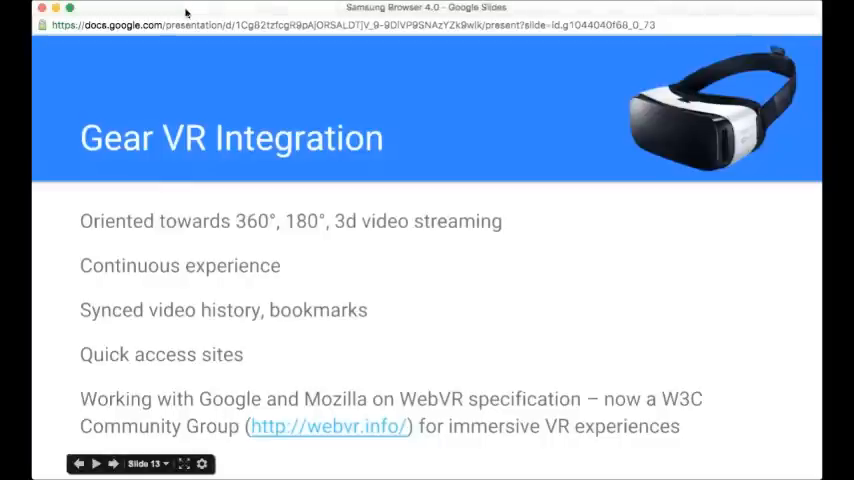
{"action": "mouse_move", "coordinate": [489, 58]}
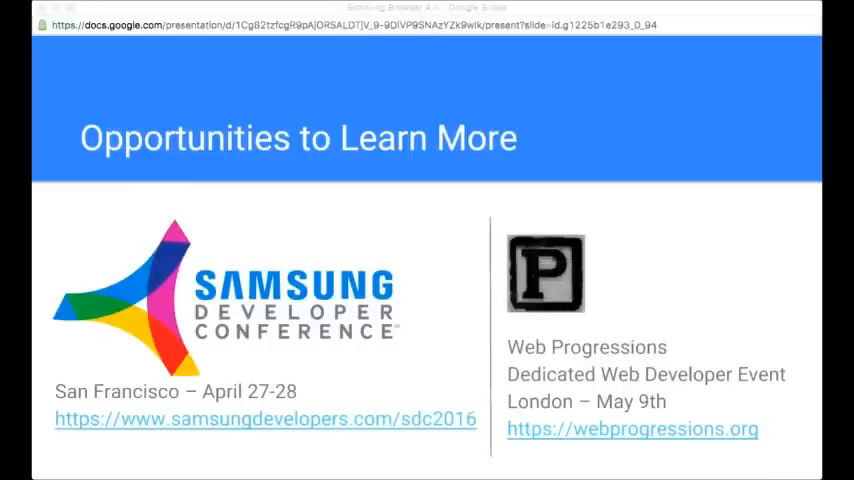
{"action": "mouse_move", "coordinate": [565, 12]}
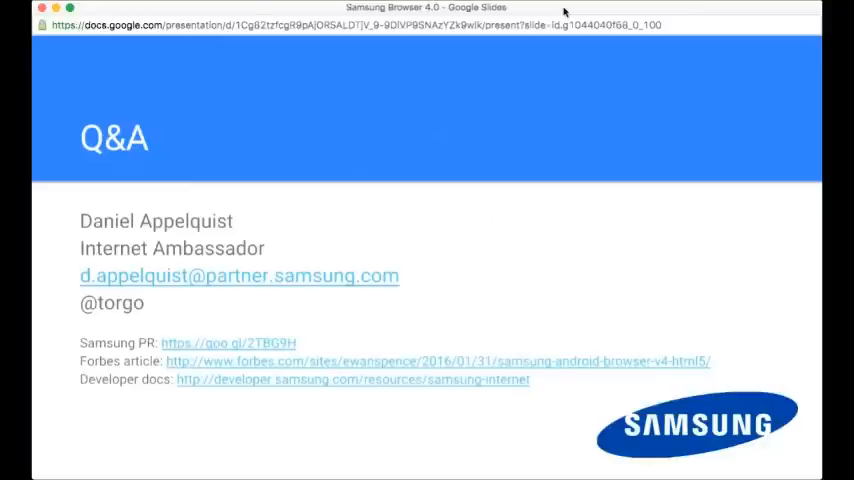
{"action": "mouse_move", "coordinate": [580, 278]}
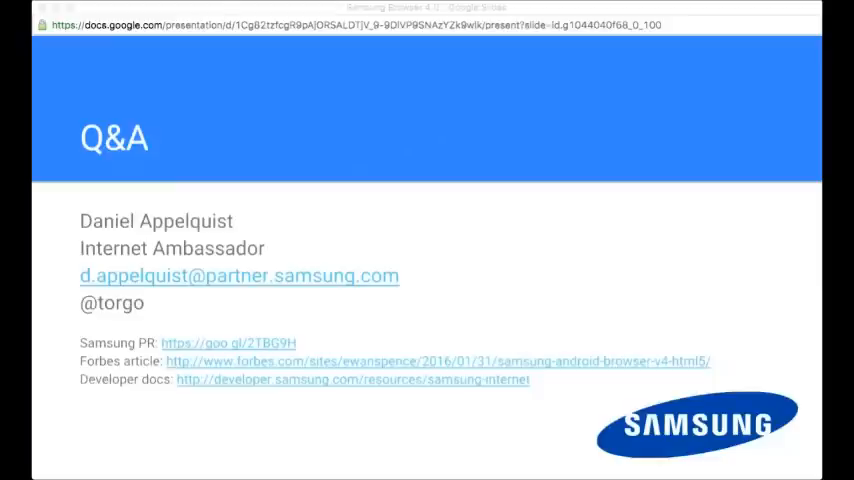
{"action": "mouse_move", "coordinate": [228, 400]}
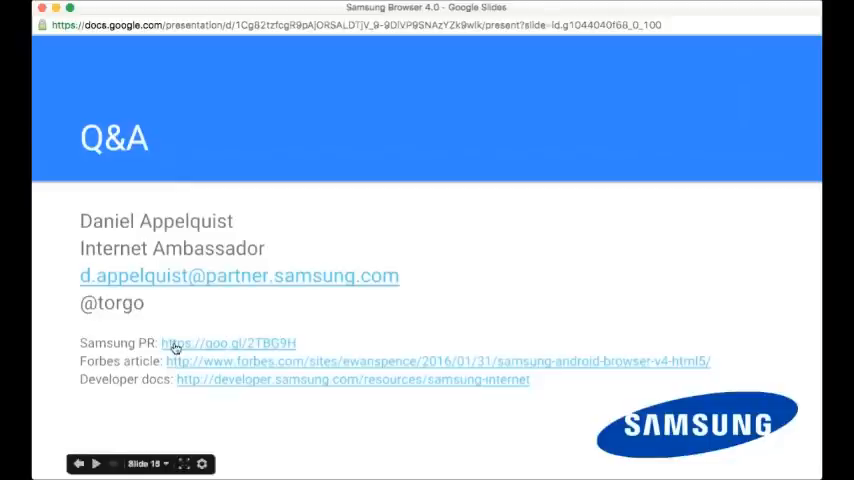
{"action": "mouse_move", "coordinate": [307, 349]}
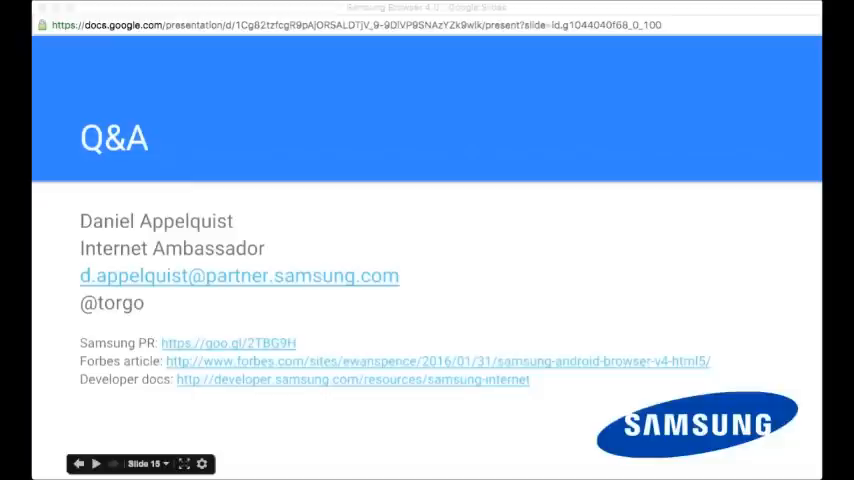
{"action": "mouse_move", "coordinate": [692, 239]}
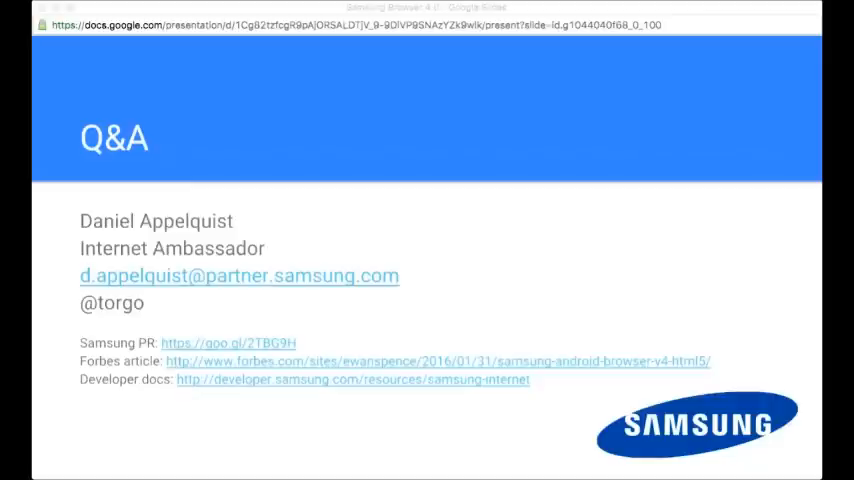
{"action": "mouse_move", "coordinate": [701, 140]}
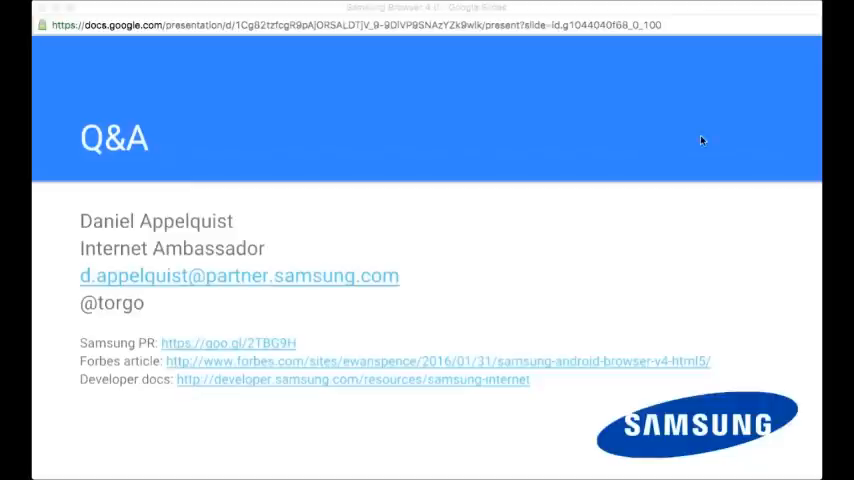